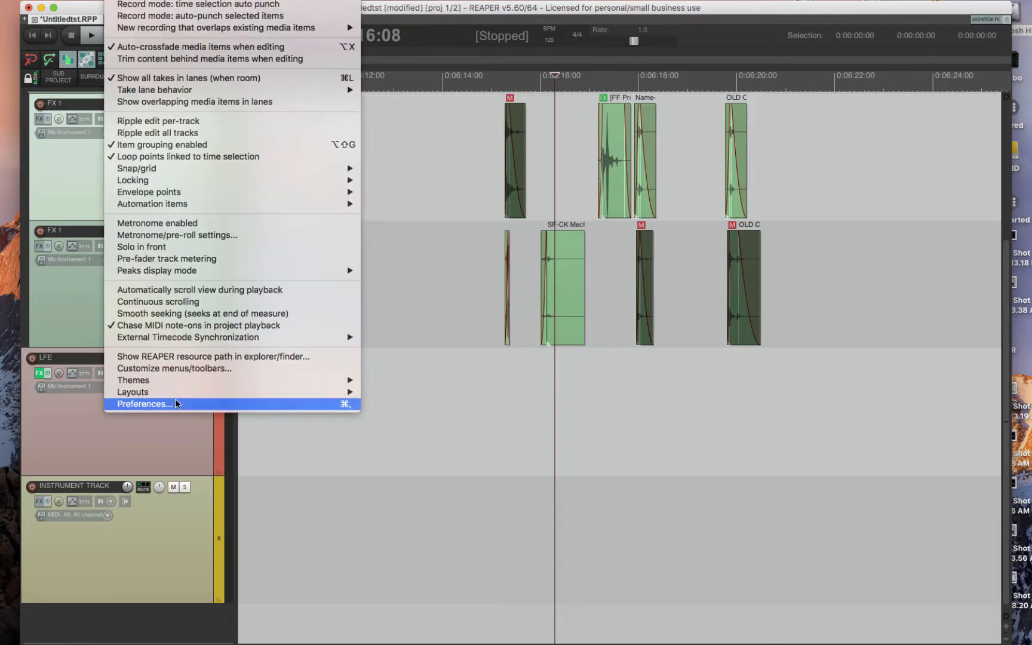
Step: Open REAPER Preferences from the Options menu, landing on Mouse Modifiers
left_click(143, 404)
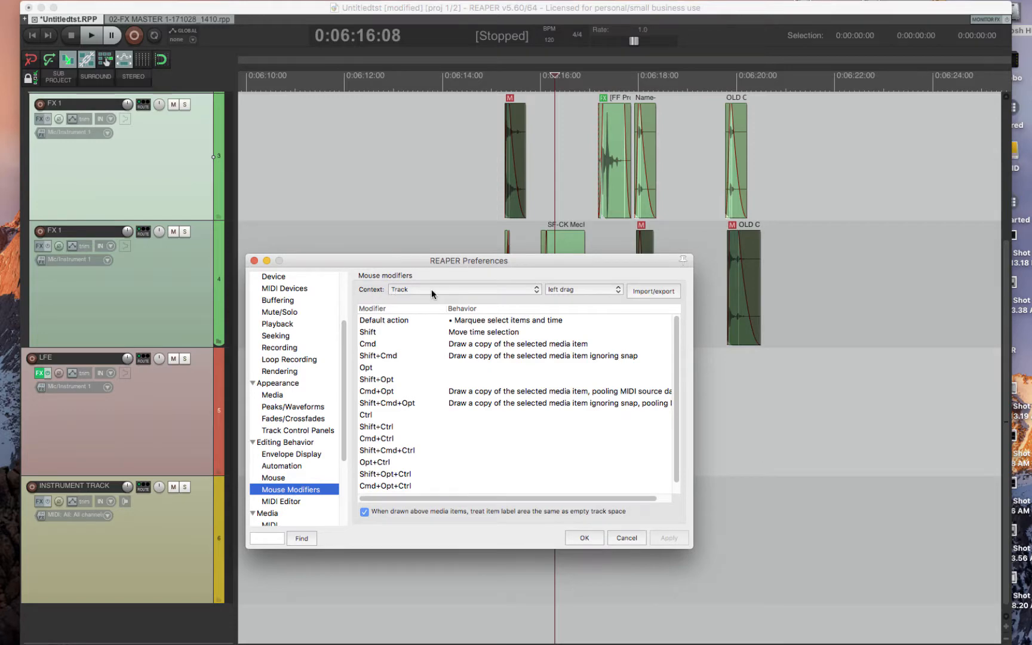
Step: List Media item left-click modifier behaviours, then select the metal mechanics item
left_click(464, 290)
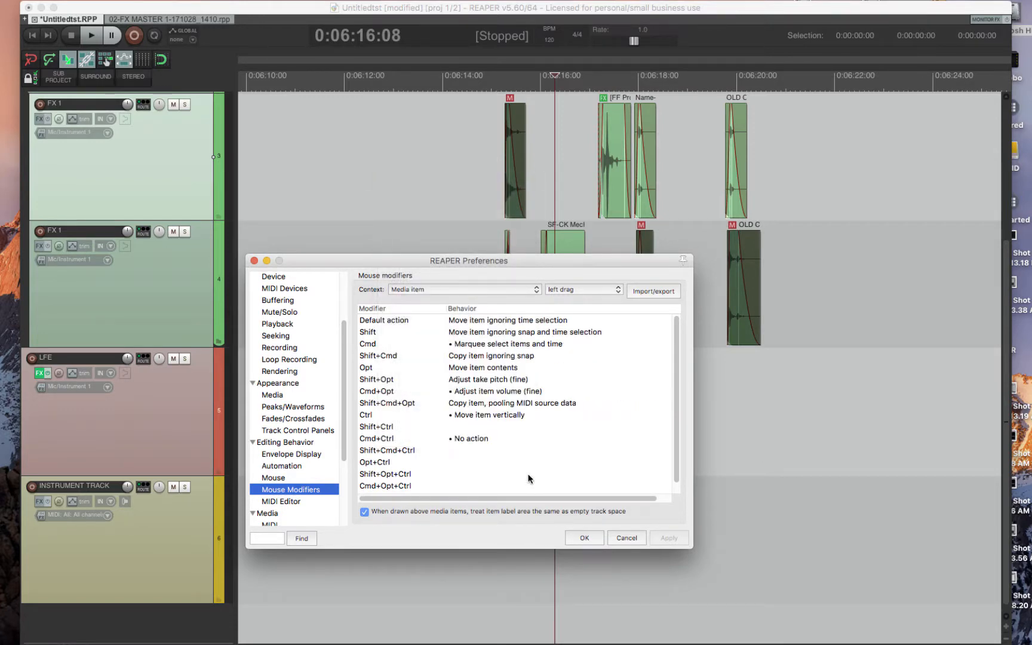
mouse_move(555, 244)
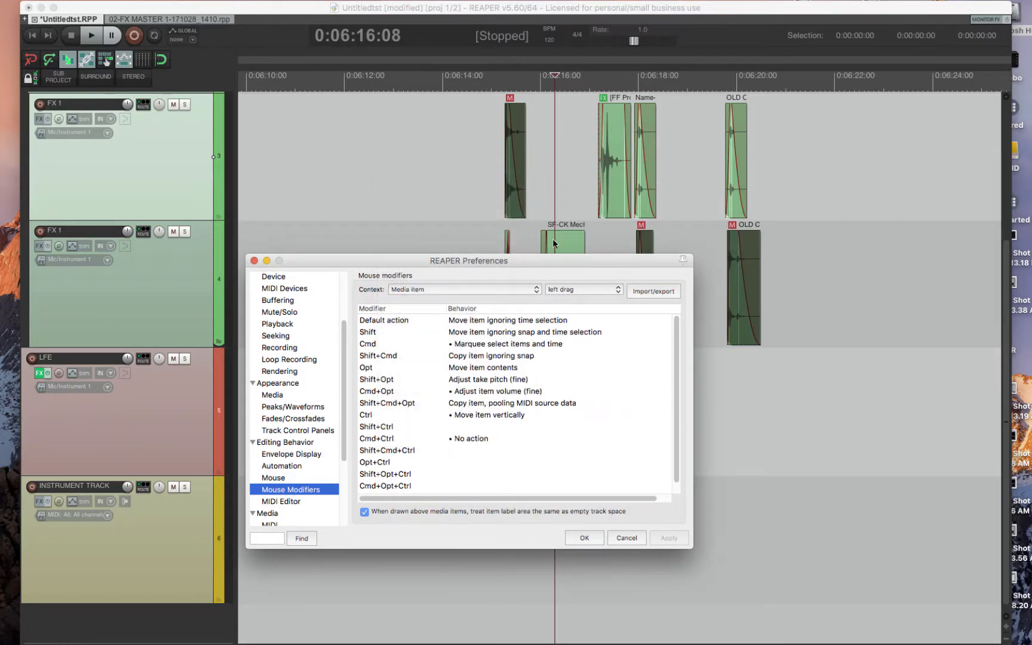
left_click(581, 290)
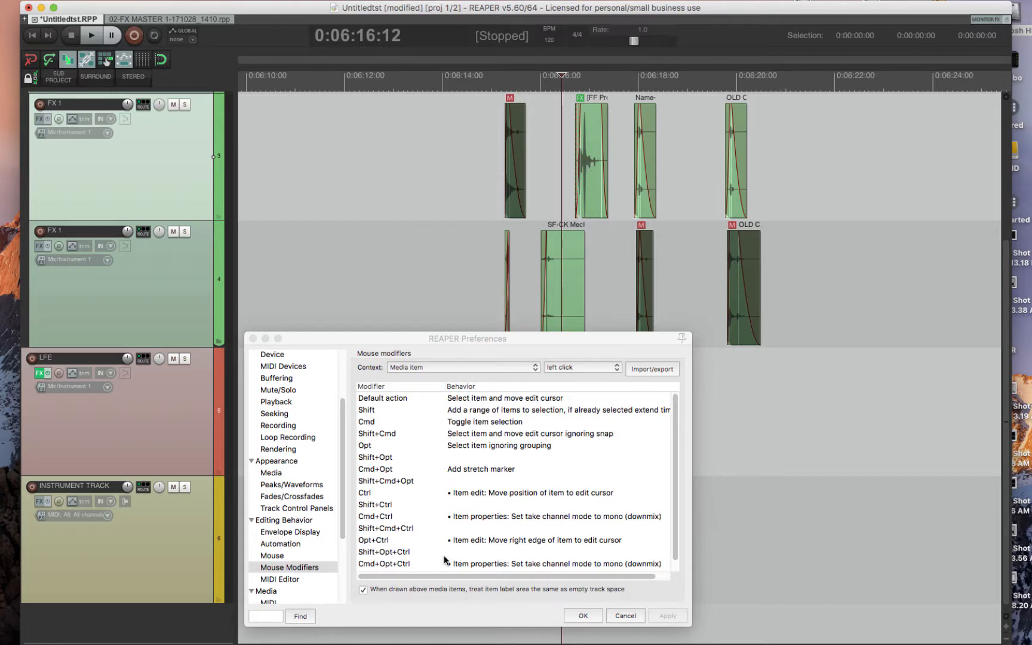
left_click(542, 158)
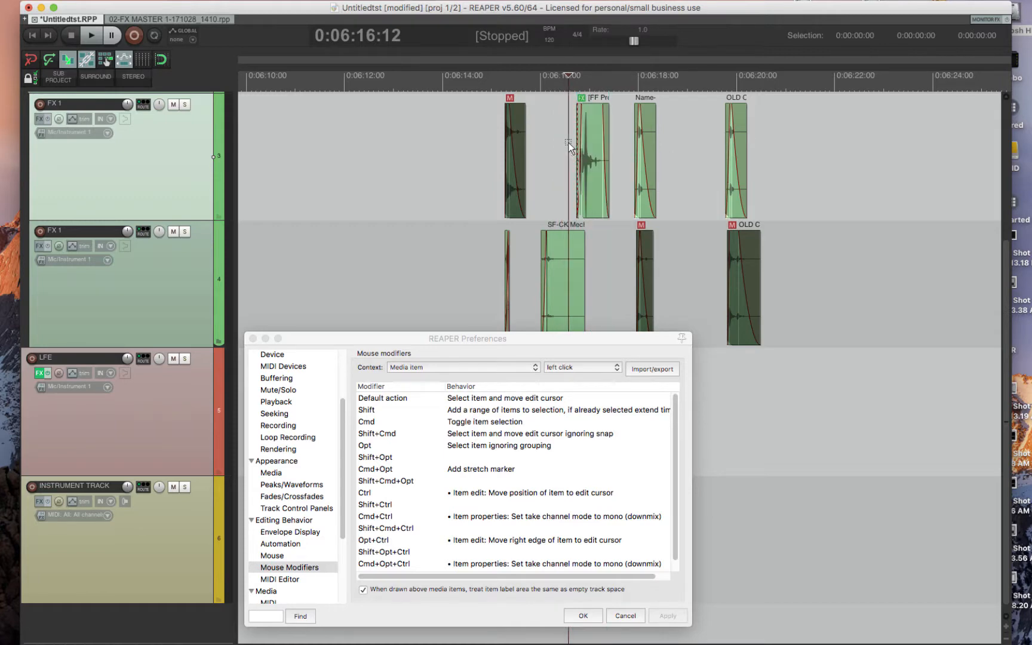
mouse_move(479, 546)
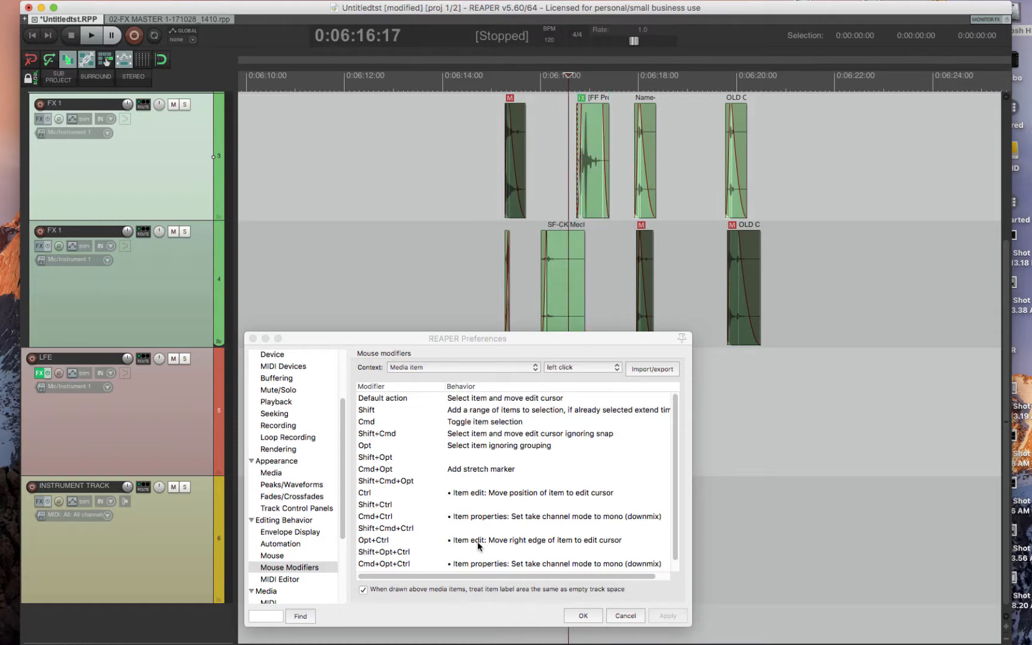
mouse_move(458, 514)
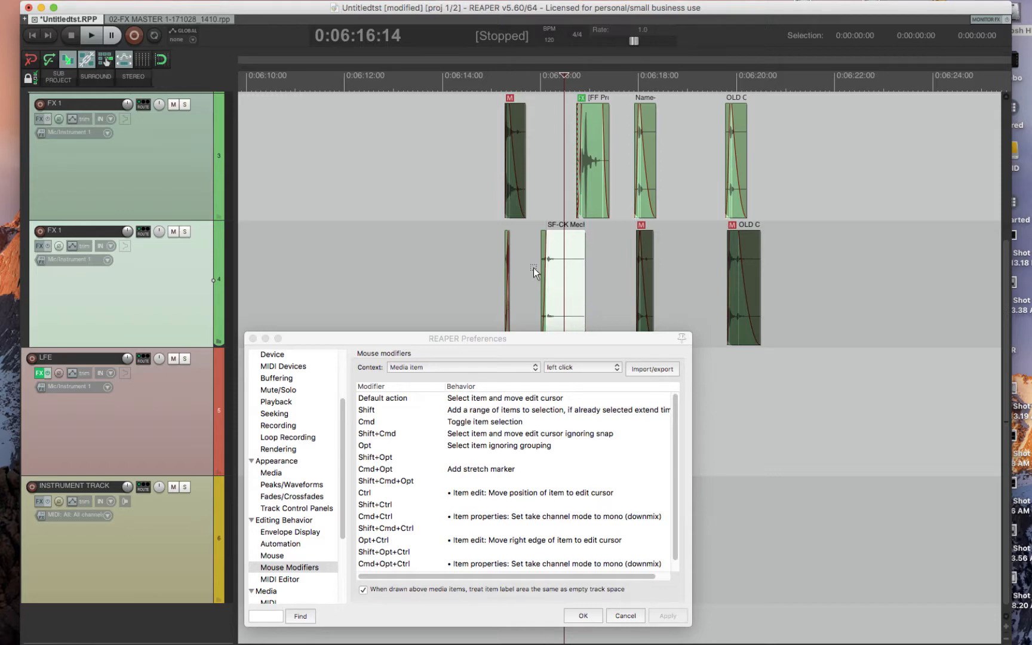
left_click(461, 367)
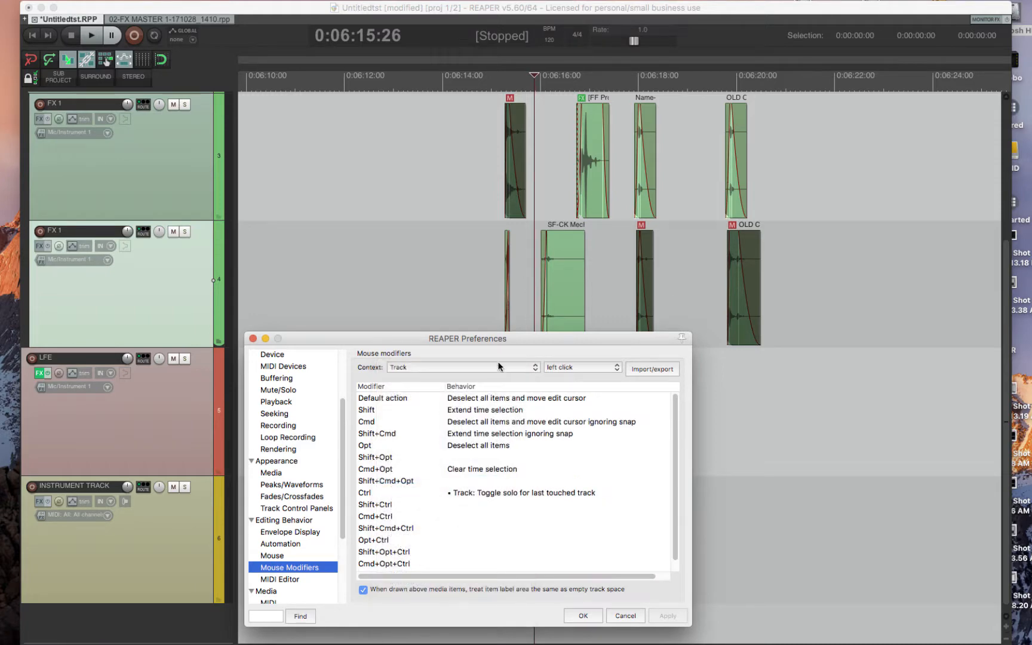
mouse_move(460, 286)
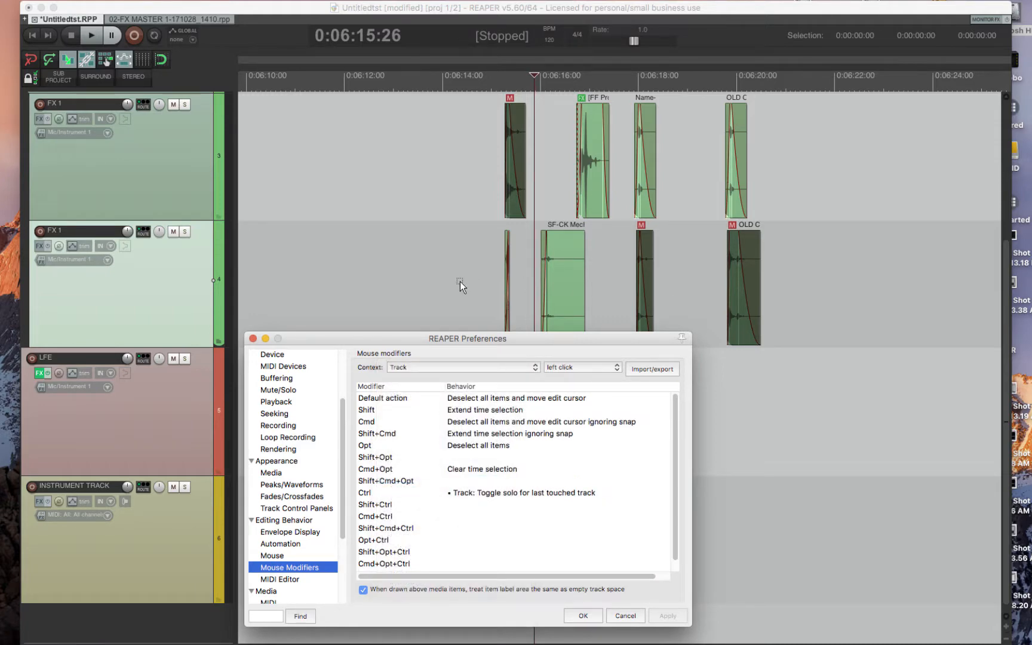
Step: Show the Track context's double-click behaviours for each modifier combination
left_click(582, 366)
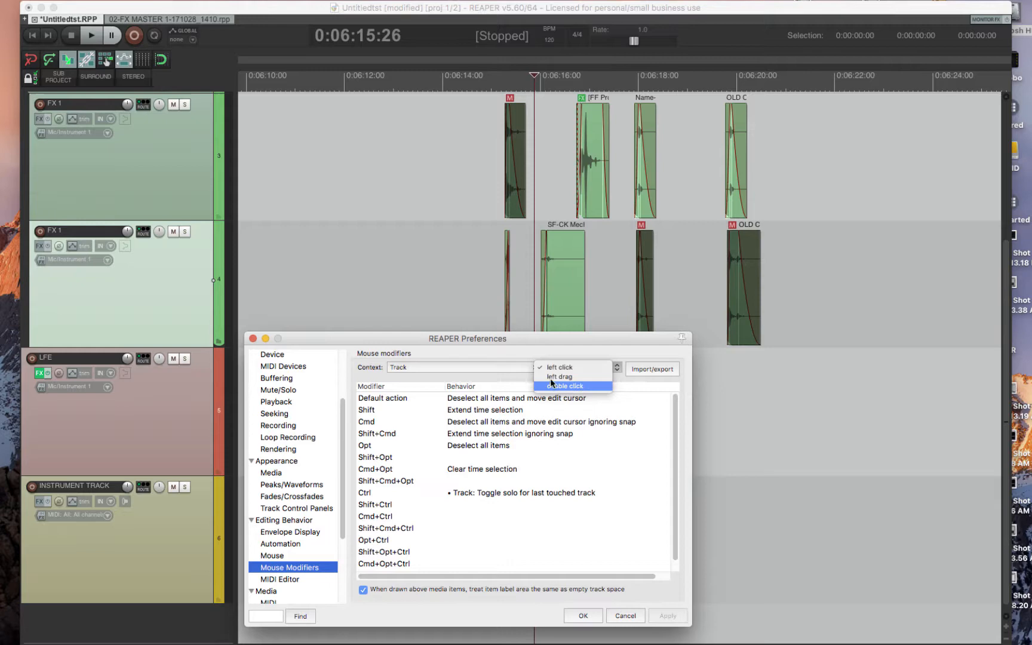
left_click(565, 385)
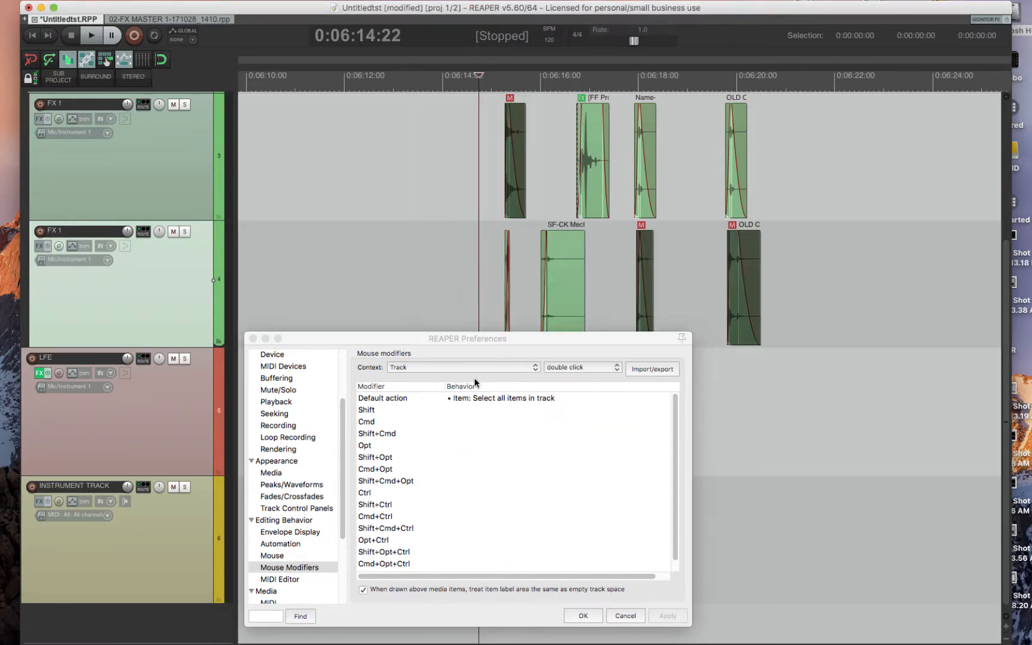
left_click(579, 367)
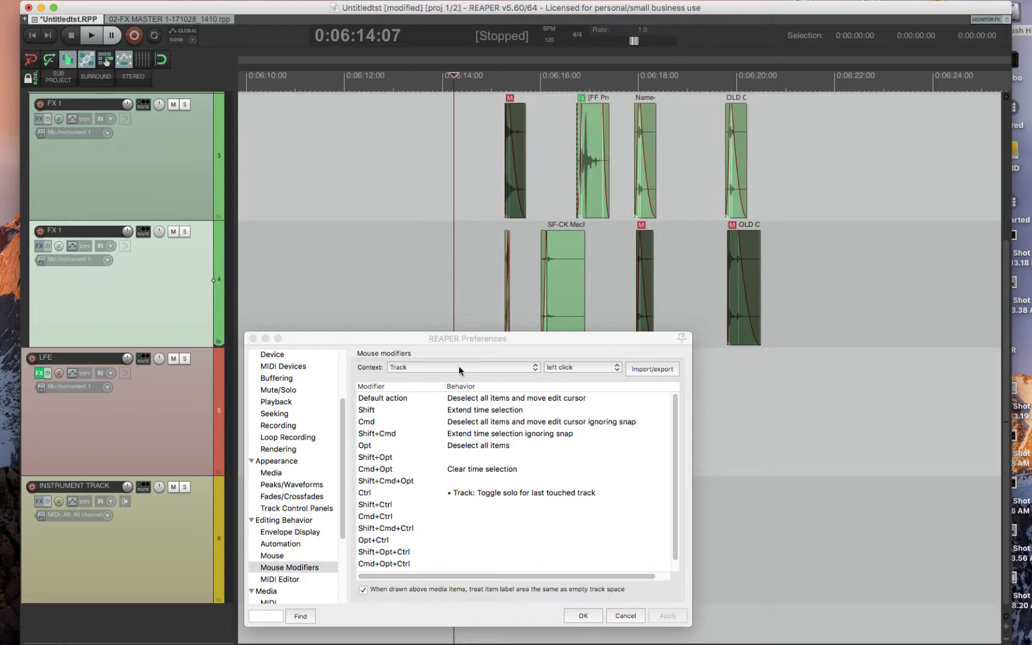
Step: Switch the context to Media item and review its double-click and left-drag behaviours
left_click(463, 367)
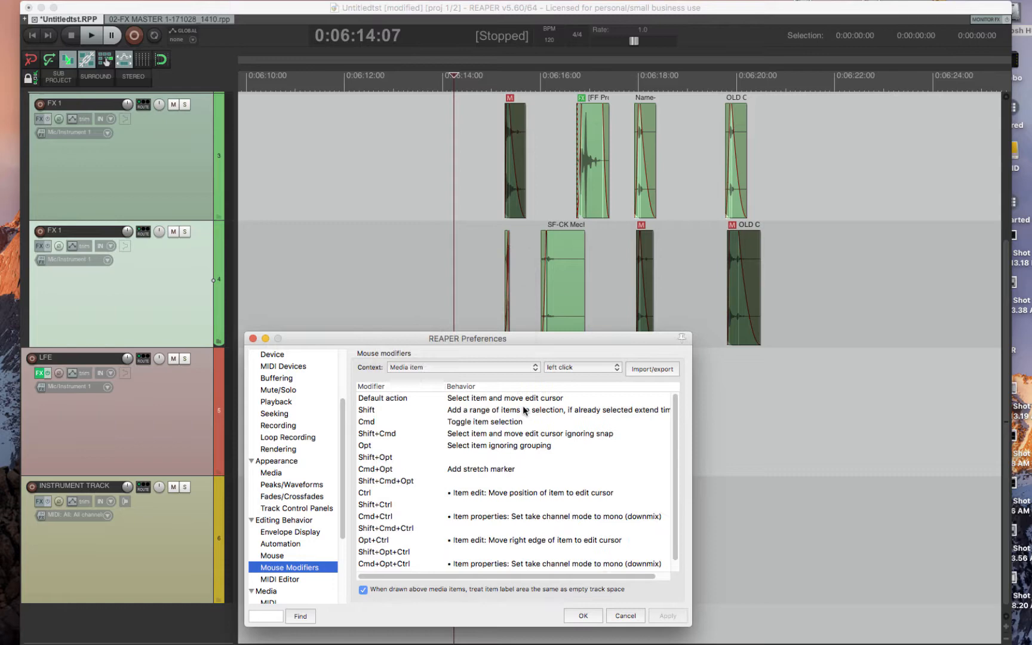
left_click(581, 367)
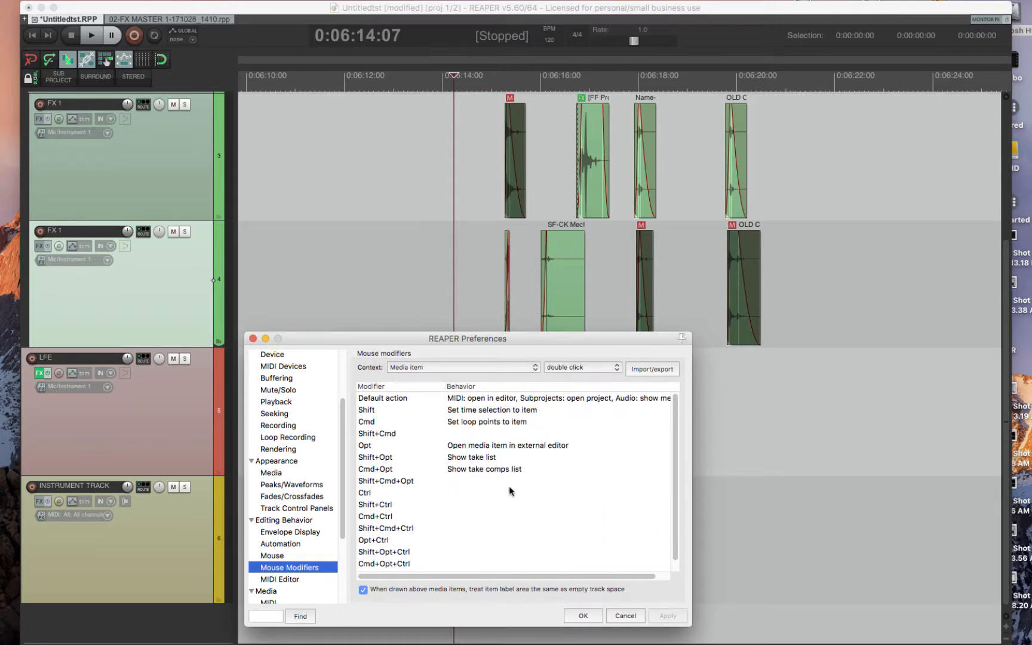
mouse_move(525, 279)
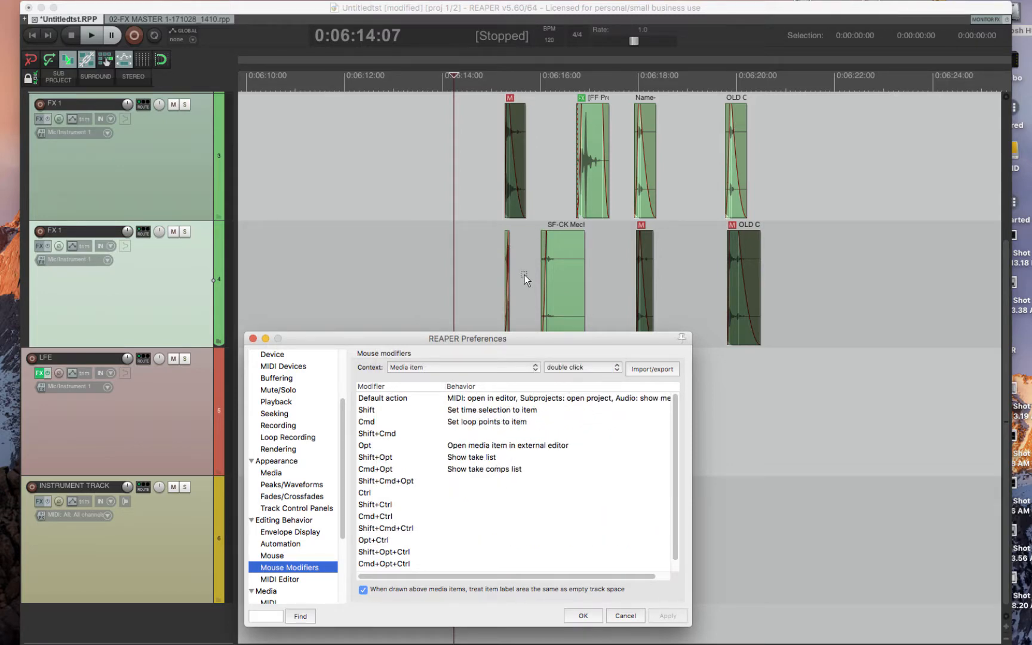
left_click(580, 368)
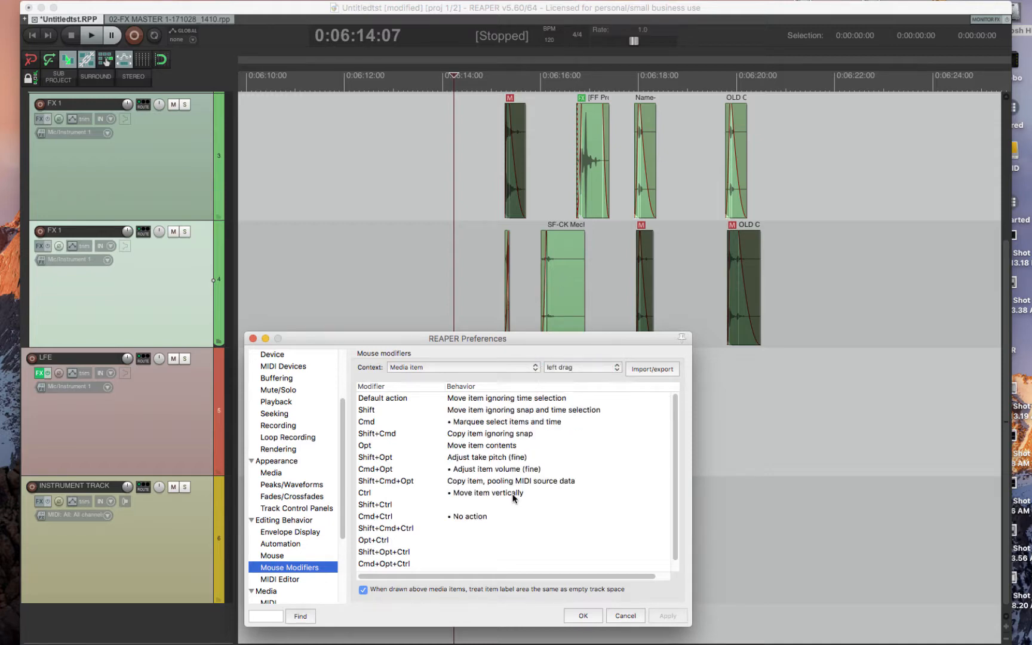
mouse_move(450, 476)
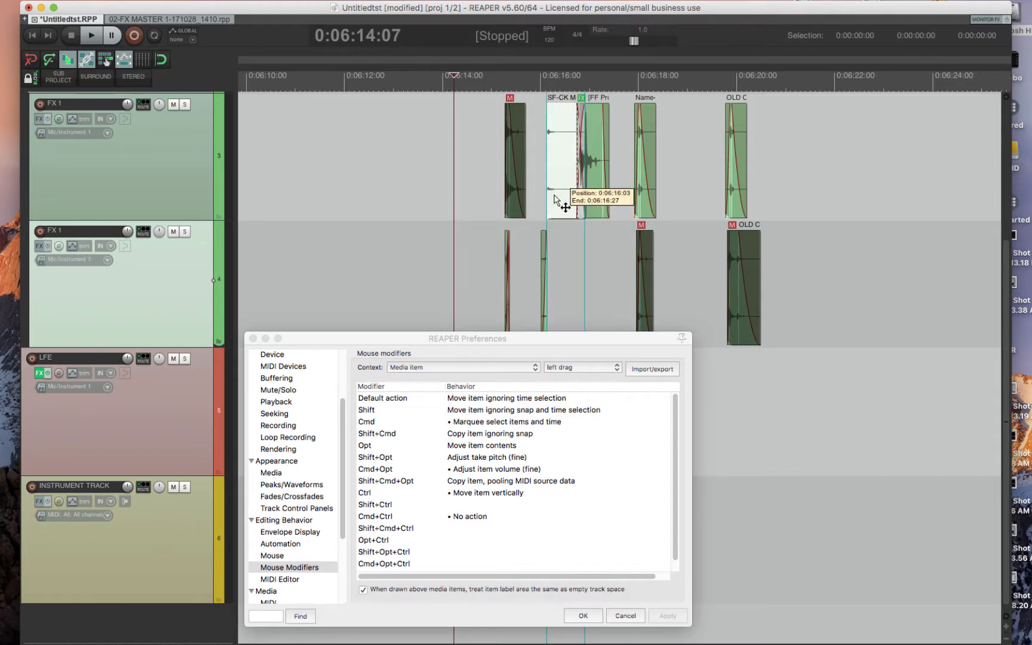
Step: Drag the metal mechanics item to the track above, then modifier-drag to lower its volume
left_click_drag(562, 157, 563, 286)
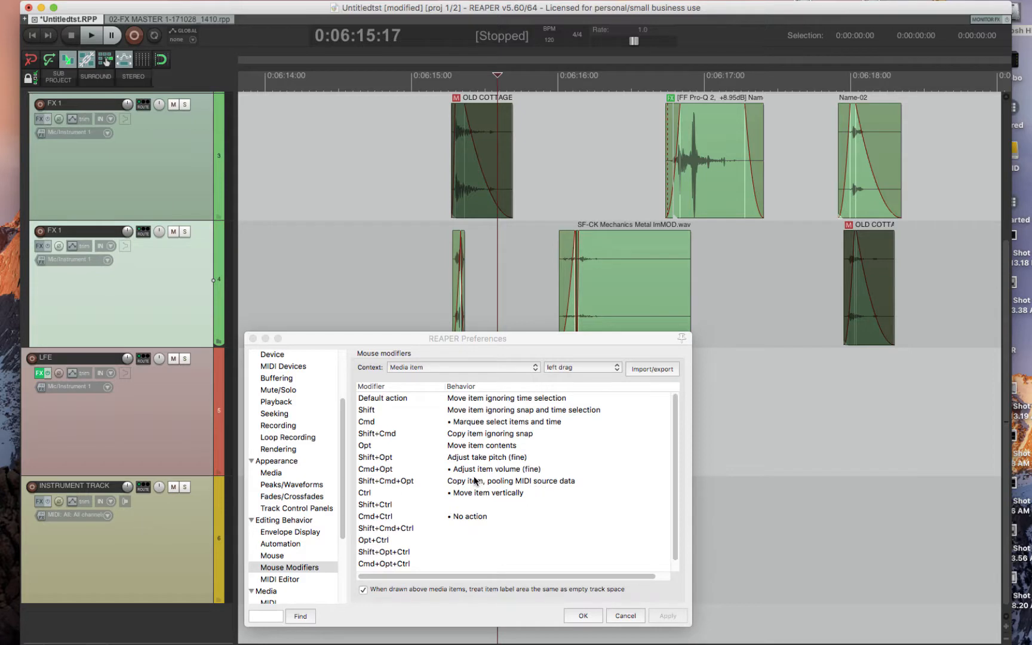
mouse_move(510, 475)
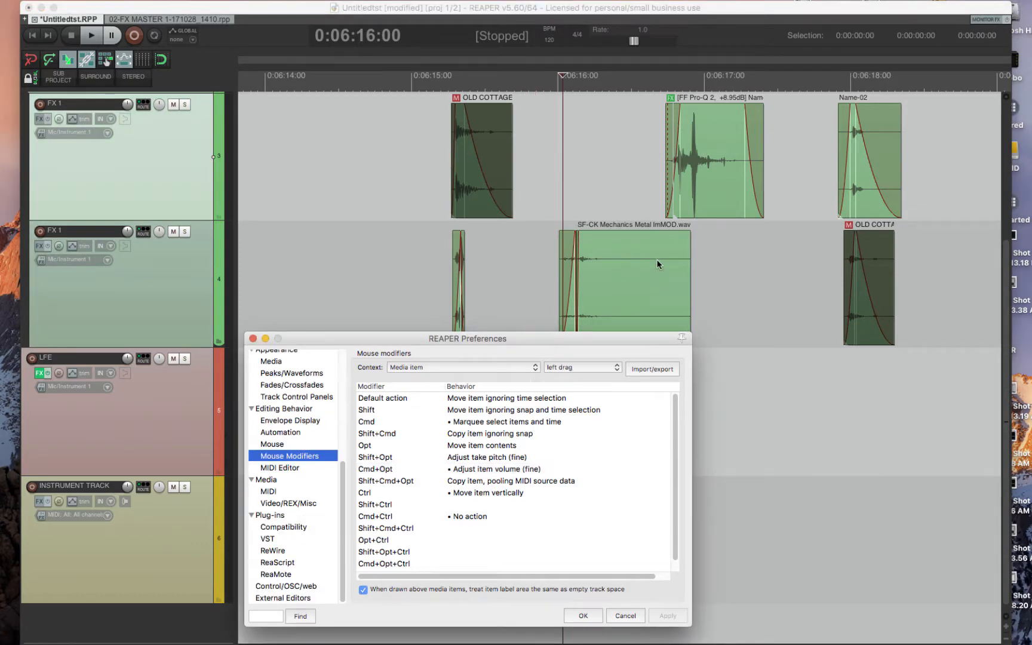
mouse_move(664, 287)
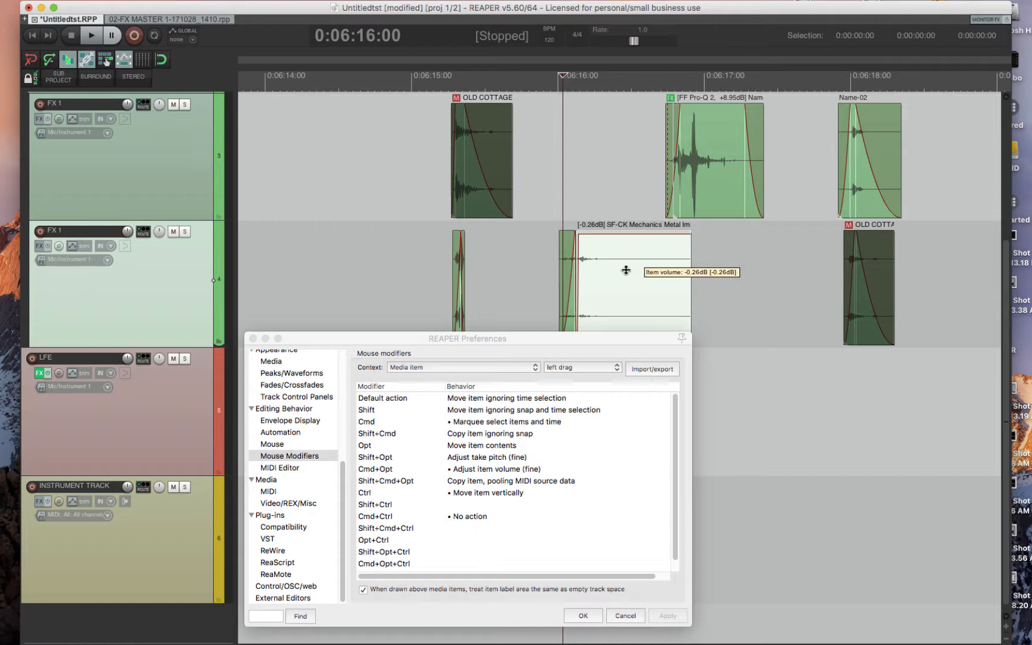
left_click_drag(625, 270, 623, 397)
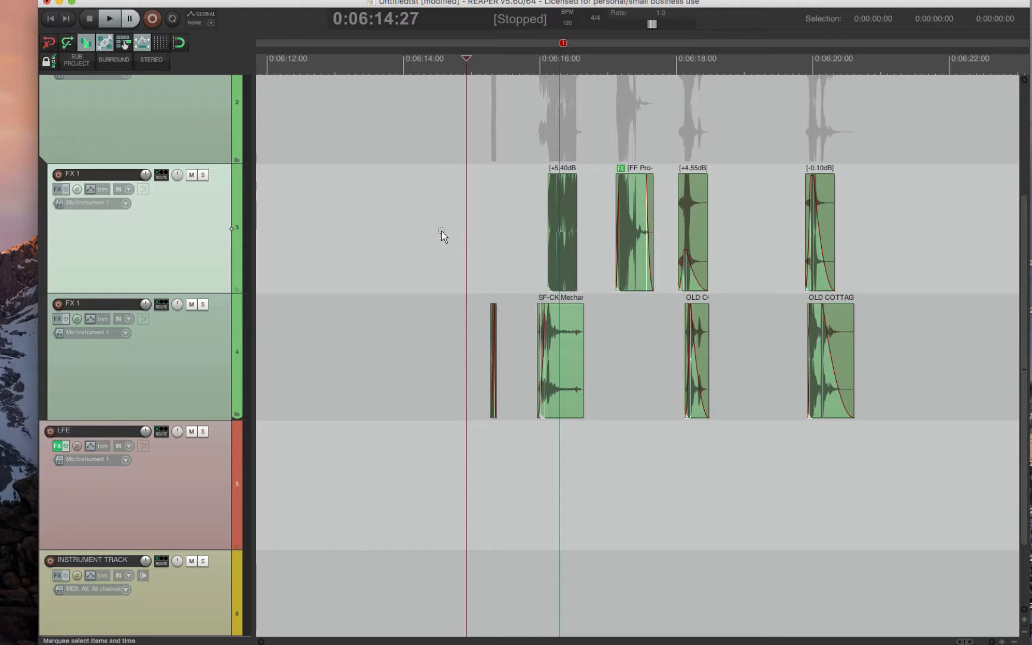
mouse_move(473, 243)
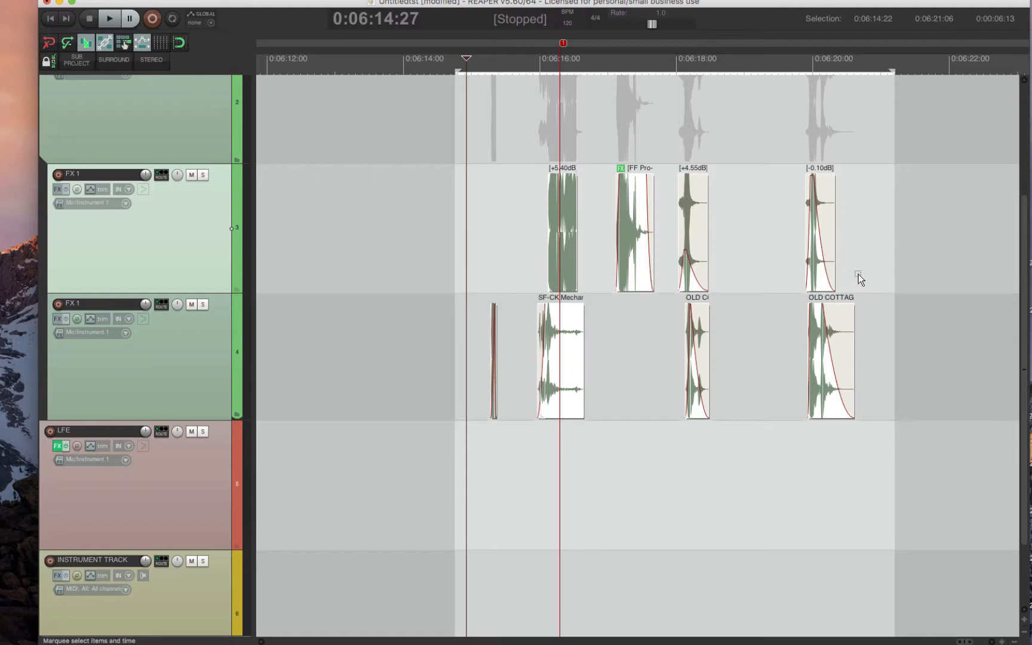
mouse_move(934, 287)
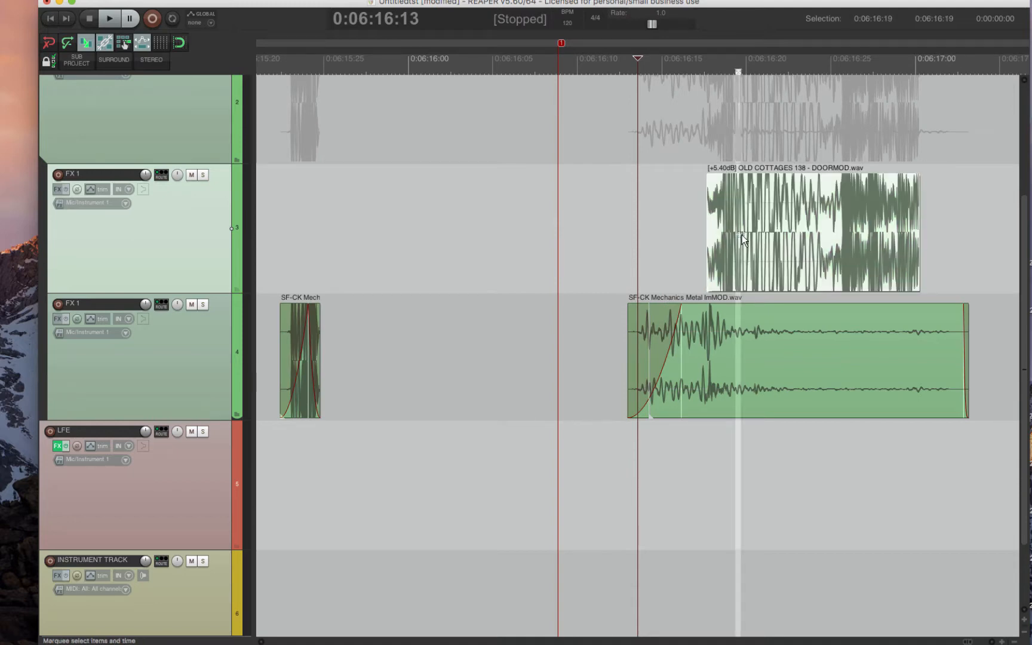
Step: Drag over the DOORMOD item to mark a short time selection
left_click_drag(736, 71, 799, 71)
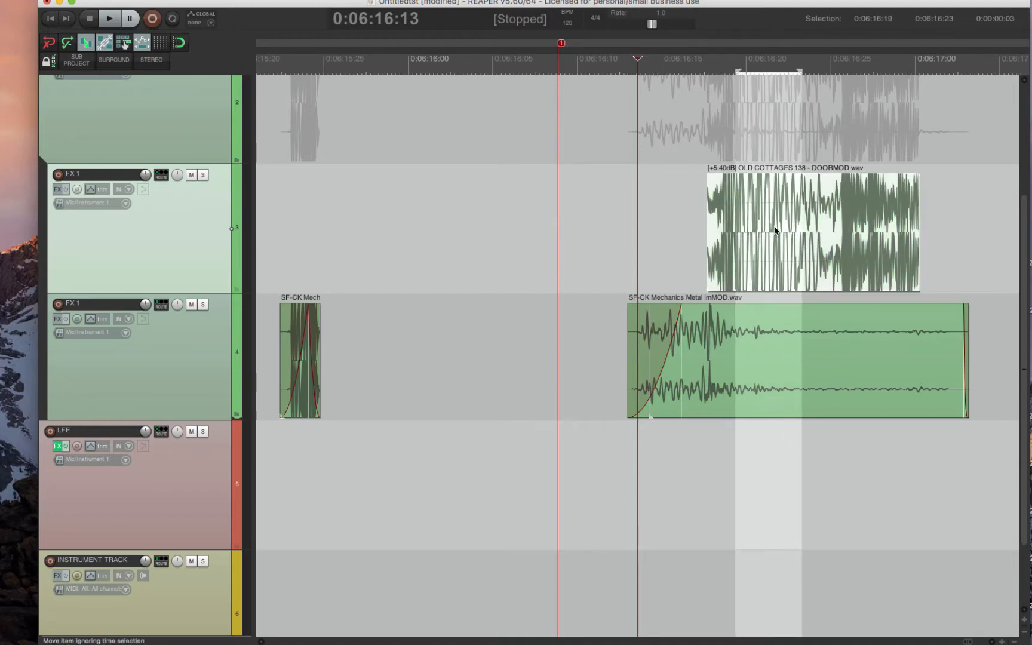